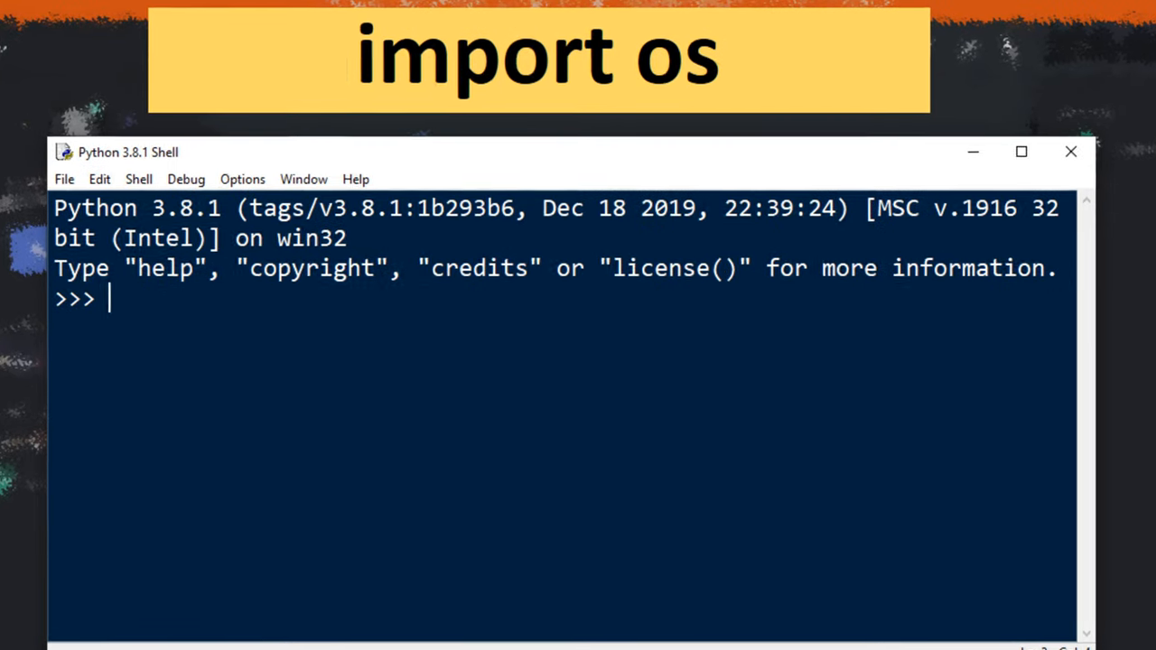
Type 'import os' at the prompt to import the os module
{"action": "type", "text": "import"}
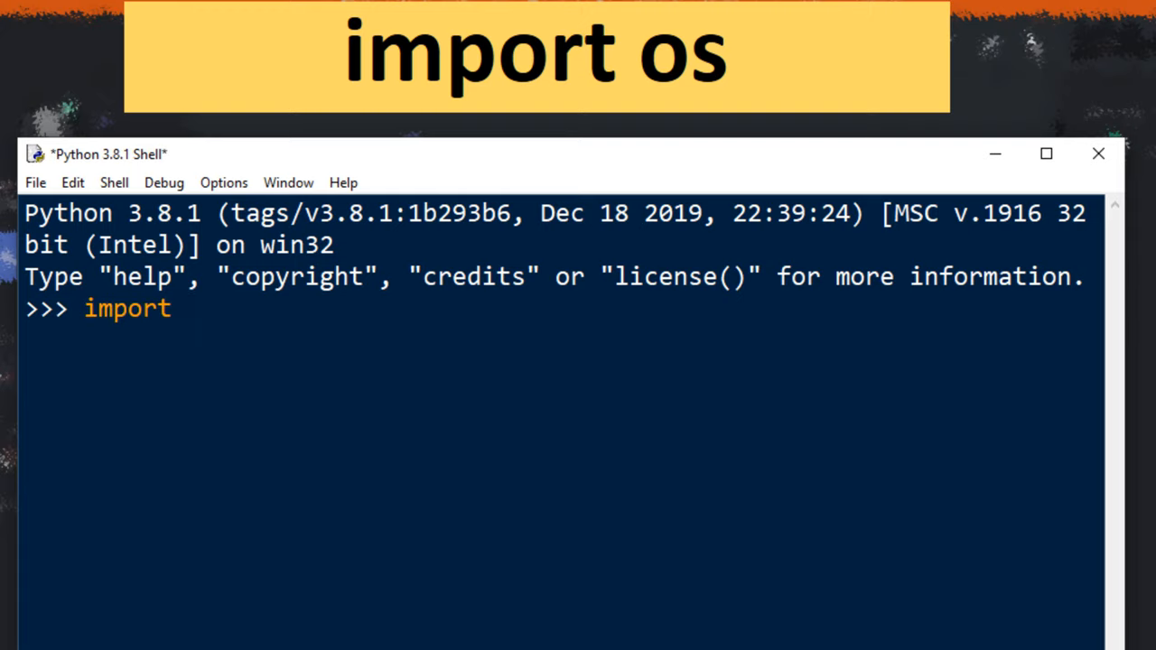
{"action": "type", "text": "os"}
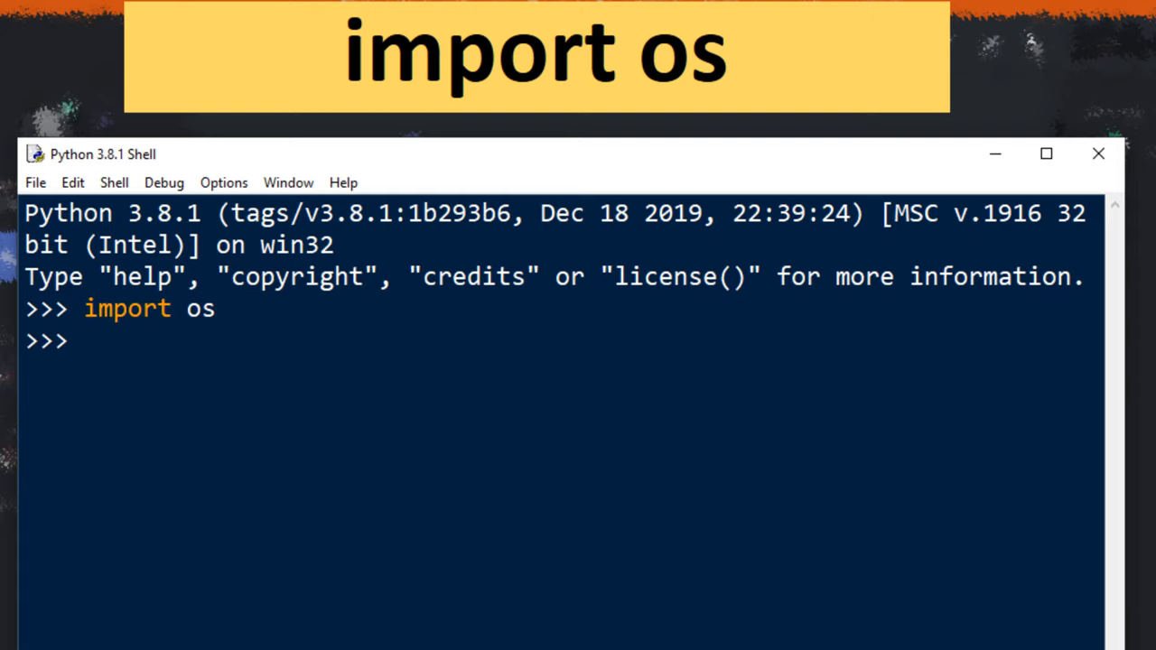
Start the os.system( call at the new prompt
{"action": "type", "text": "os."}
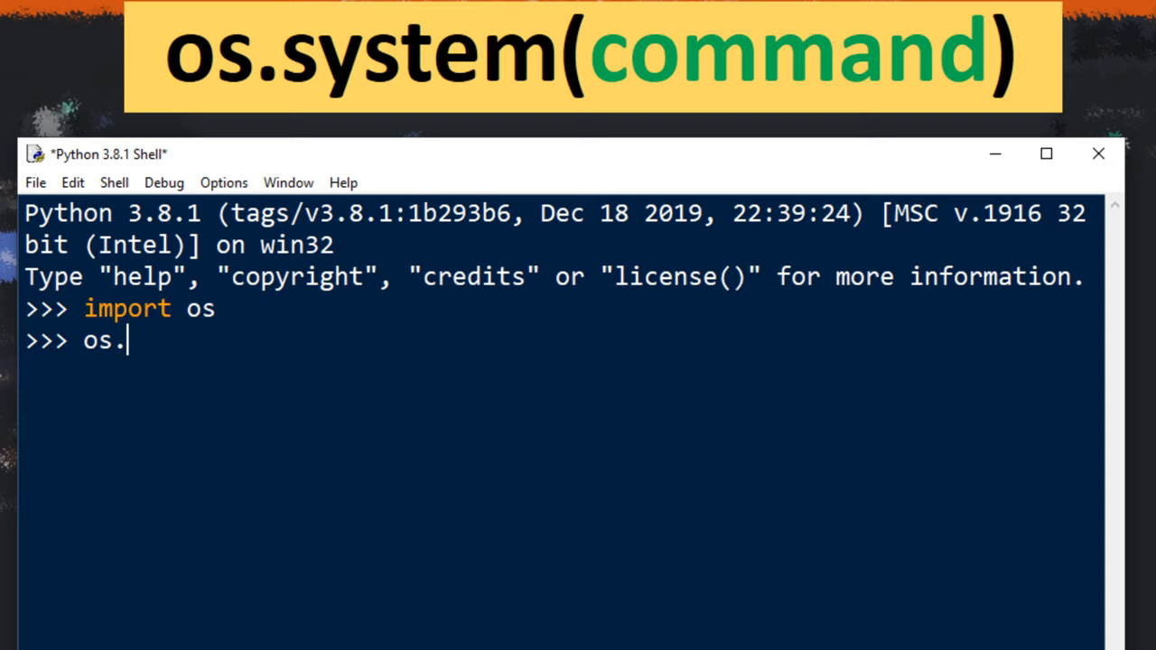
{"action": "type", "text": "system('c,"}
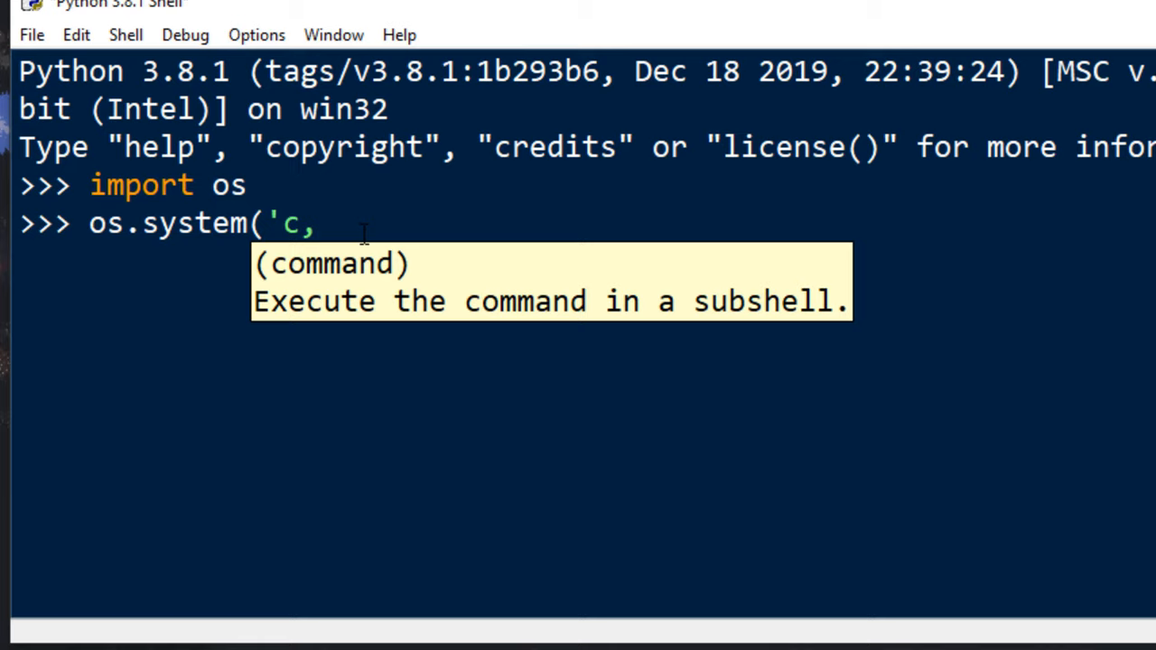
Type the command string 'cmd /c', correcting the switch to /k, then add a quote and space
{"action": "type", "text": "md"}
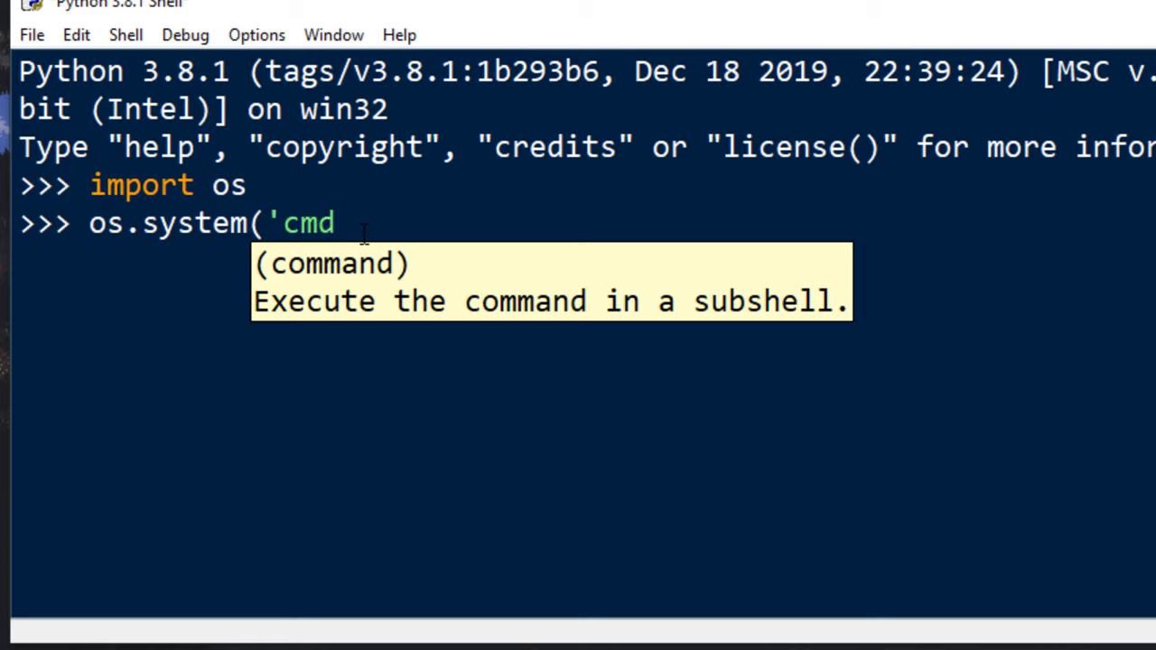
{"action": "type", "text": "/c"}
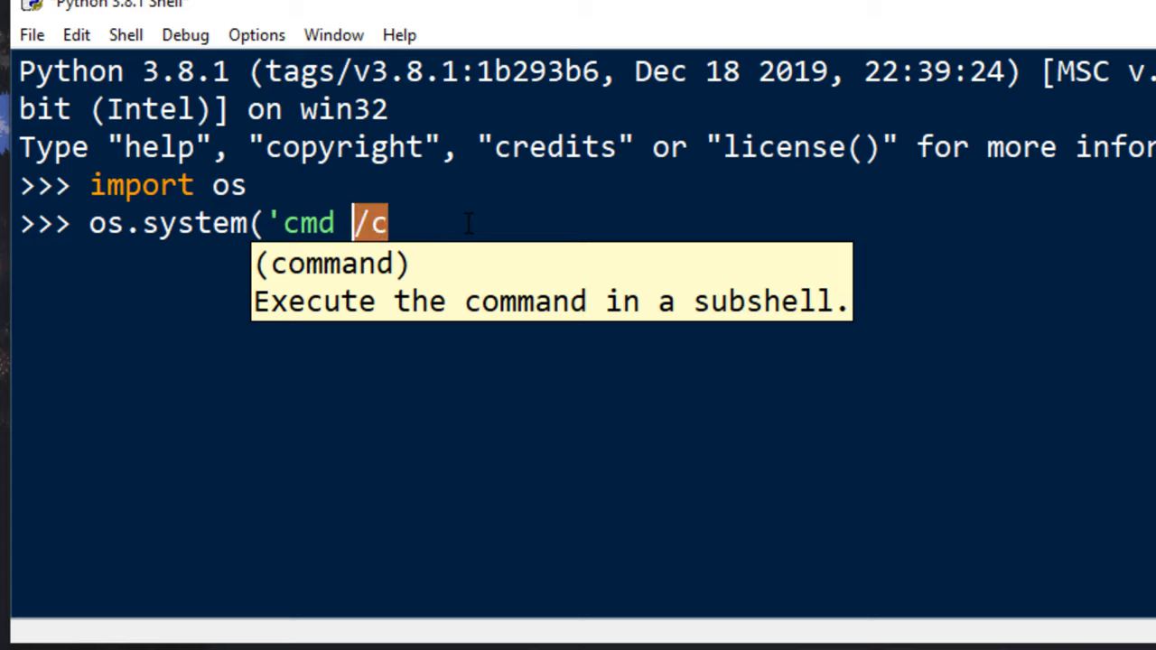
{"action": "key", "text": "Backspace"}
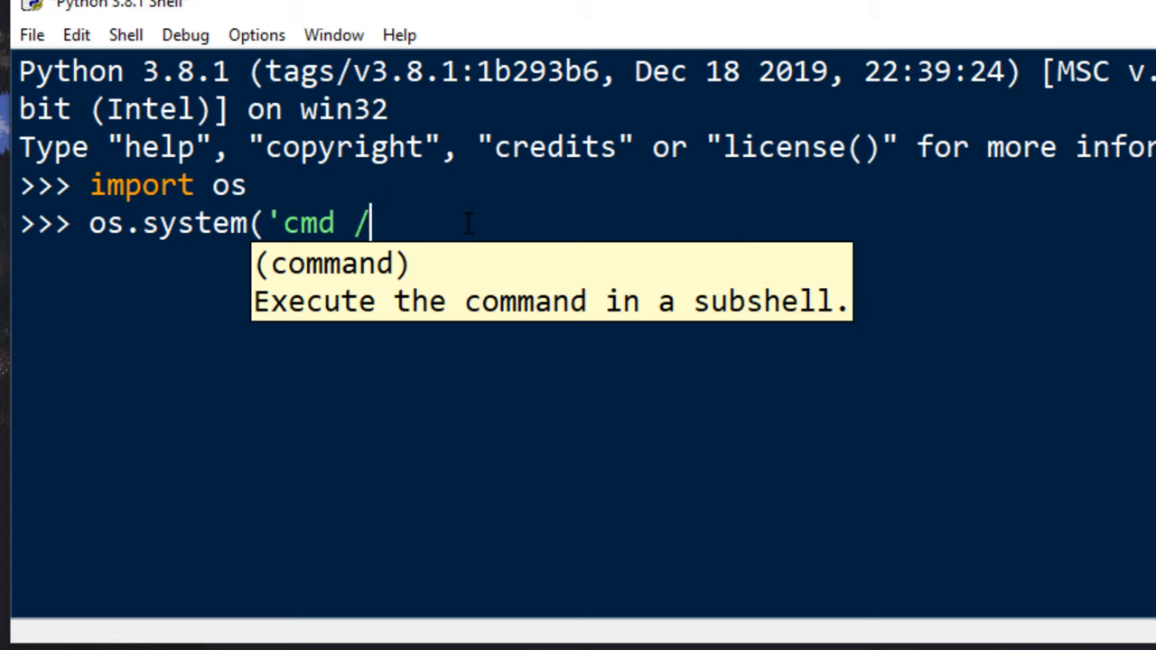
{"action": "type", "text": "k"}
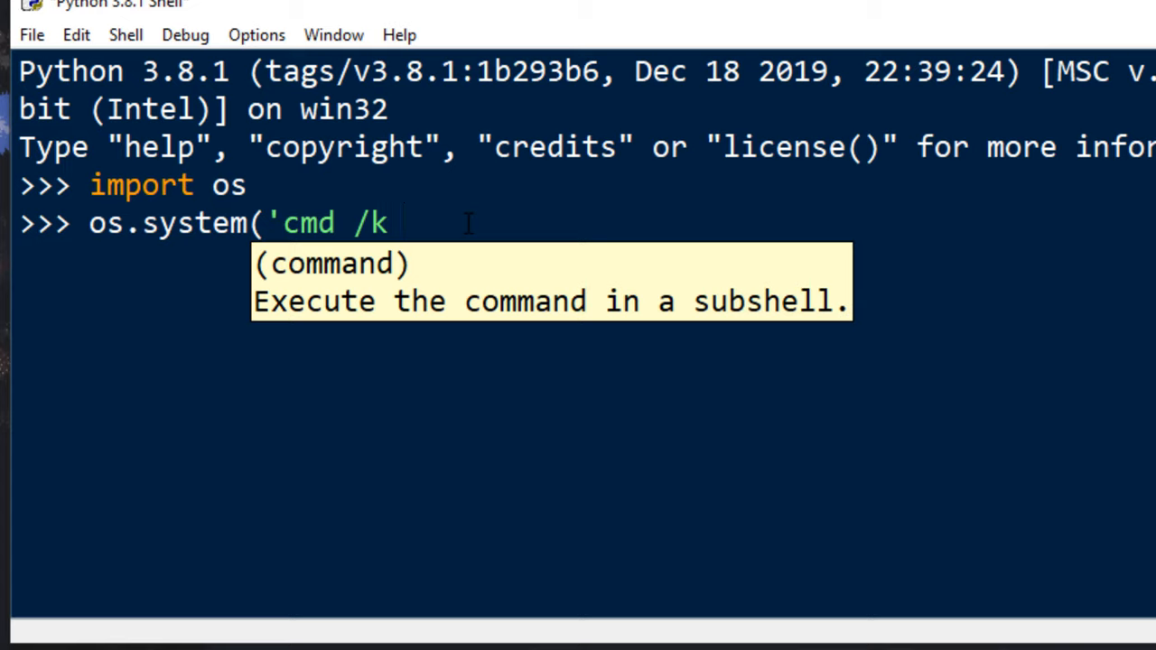
{"action": "type", "text": "\" \""}
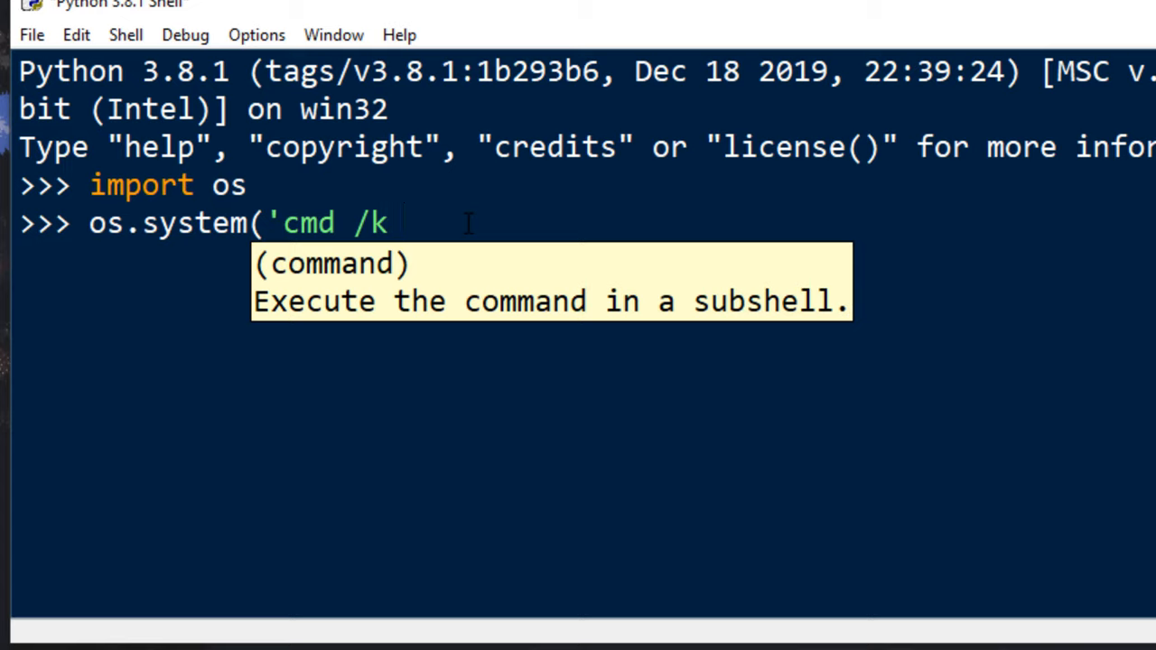
Add the quoted "dir" command and close the string and parenthesis
{"action": "type", "text": "\"\""}
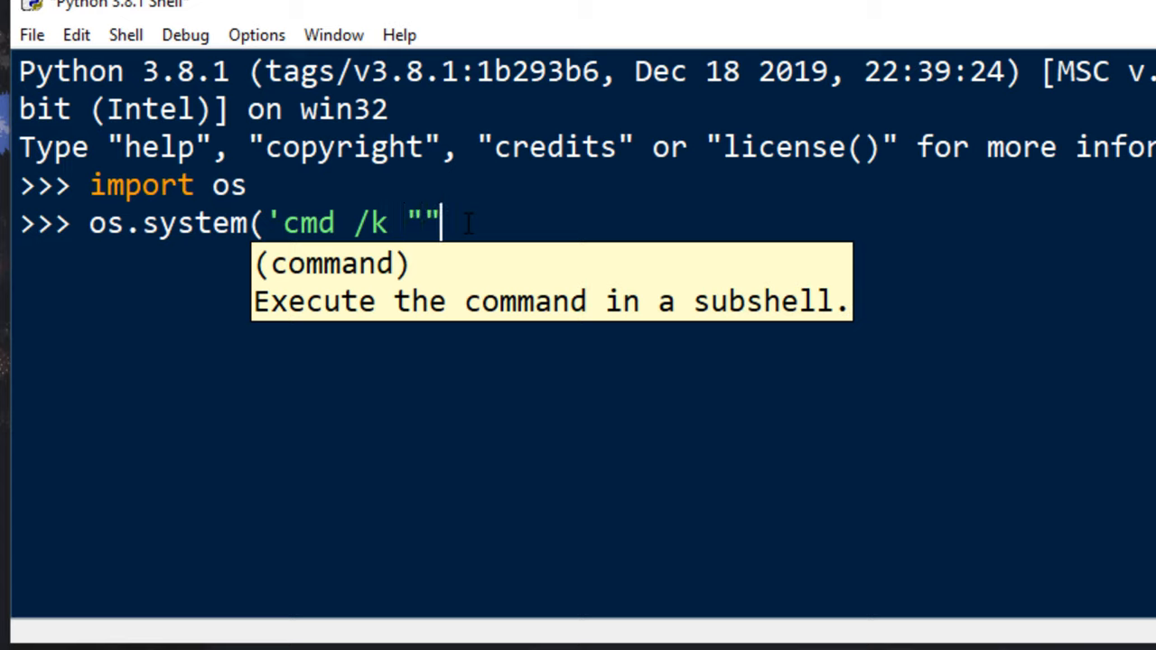
{"action": "type", "text": "dir"}
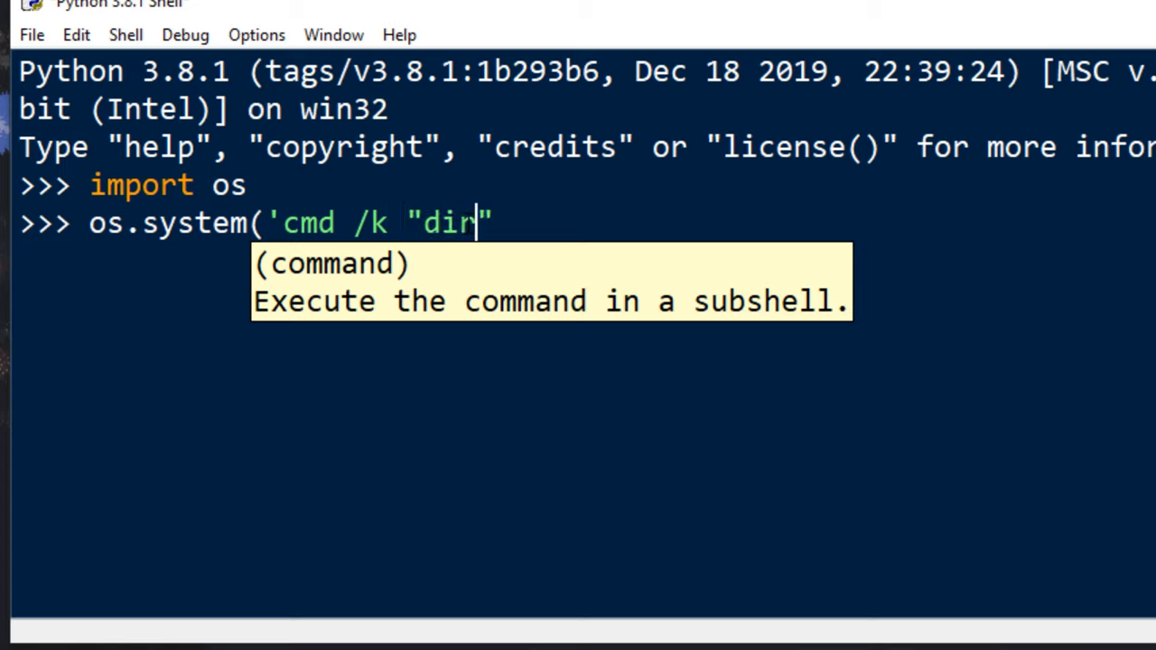
{"action": "type", "text": "\"'"}
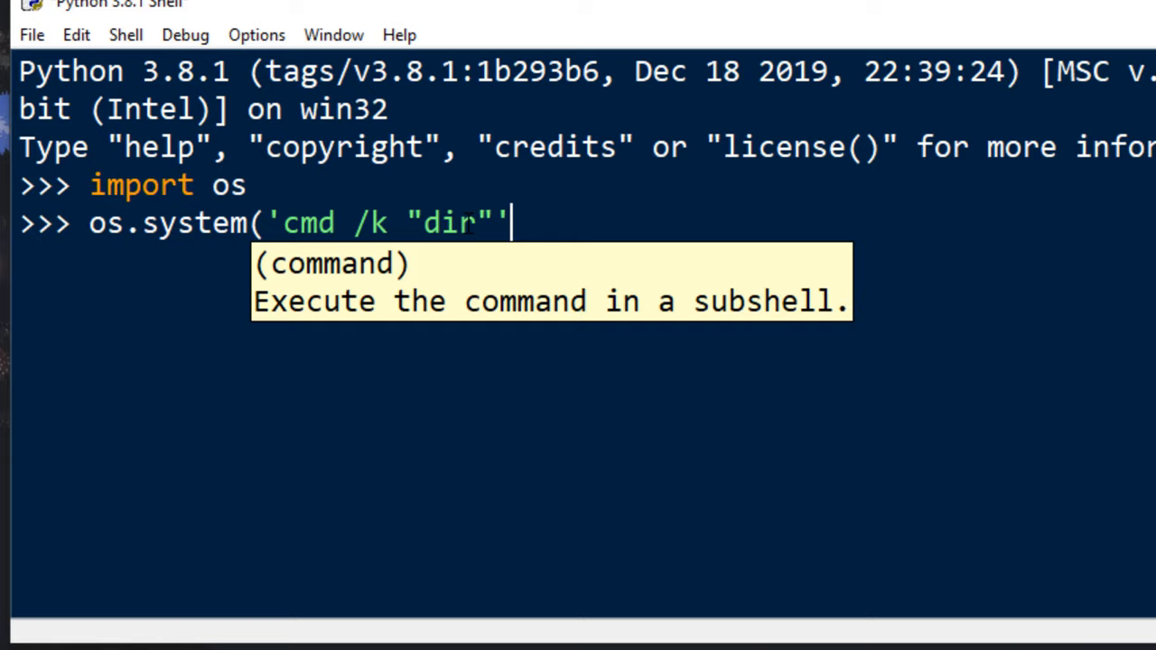
{"action": "type", "text": ")"}
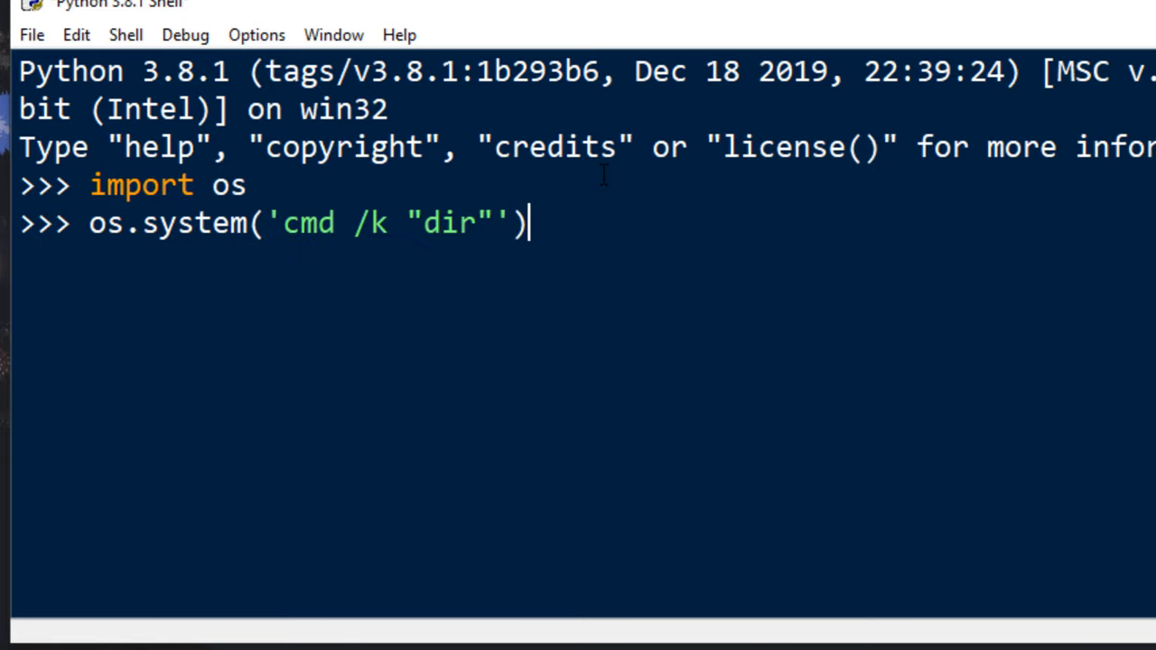
Replace dir inside the quotes with ping google.com
{"action": "key", "text": "Backspace"}
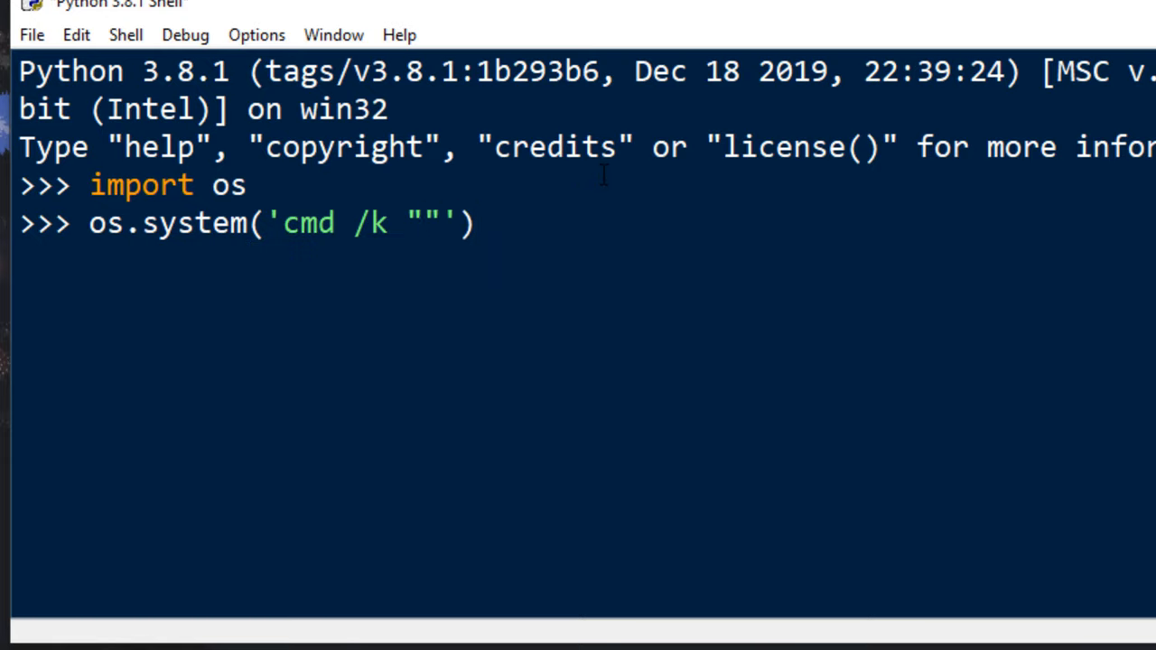
{"action": "type", "text": "ping google."}
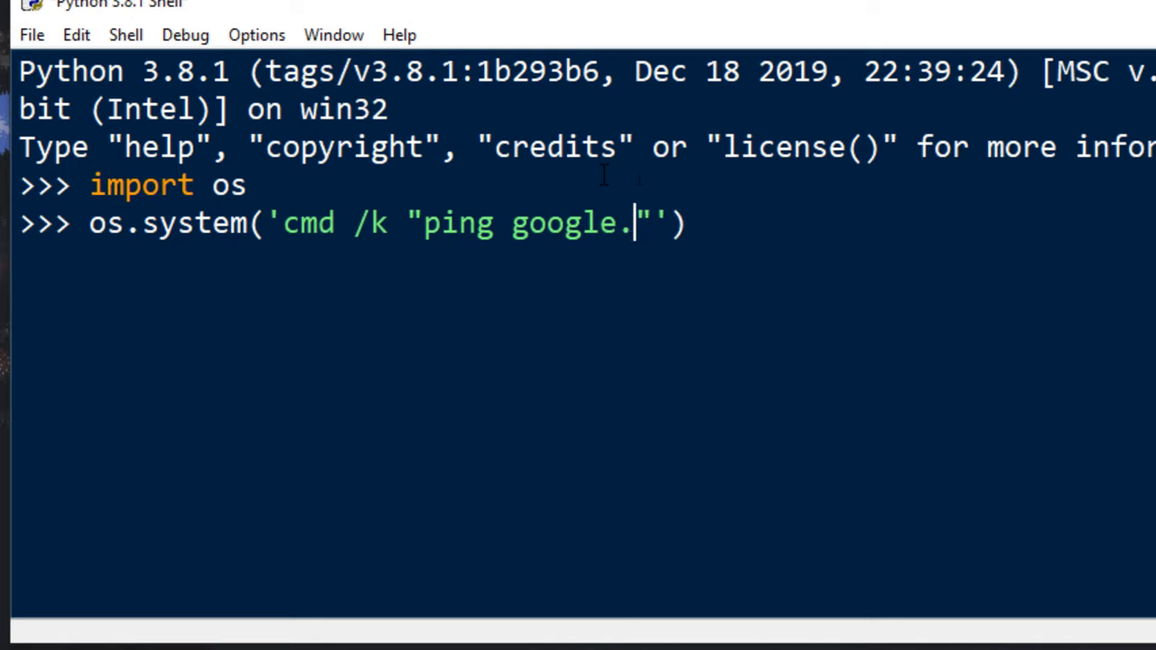
{"action": "type", "text": "com"}
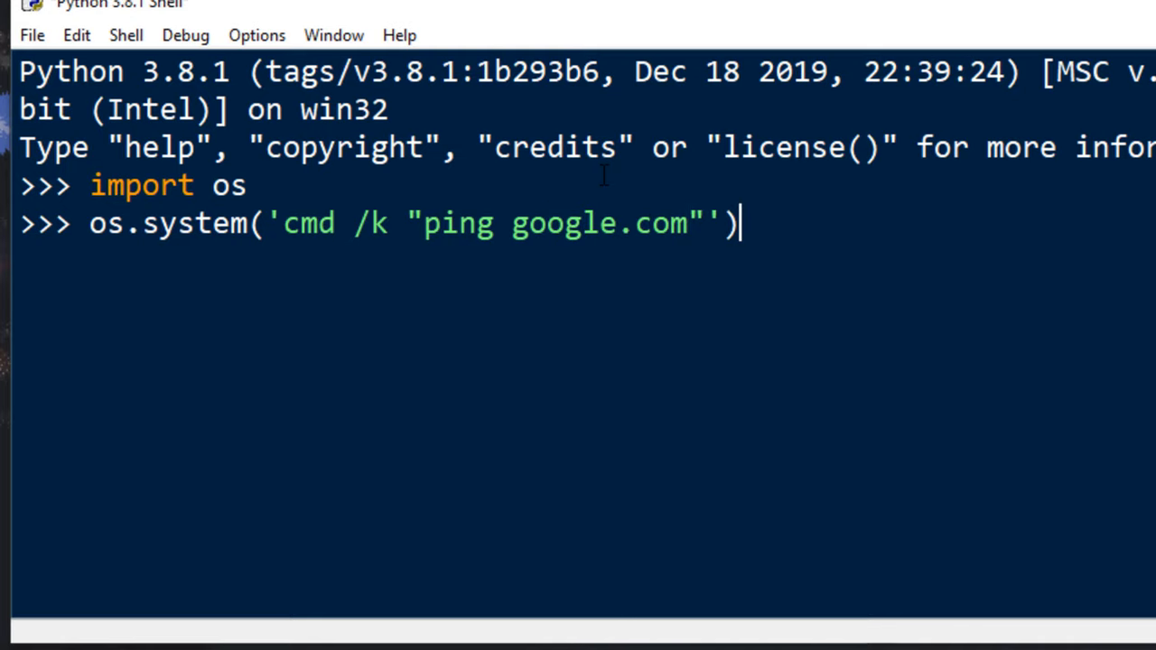